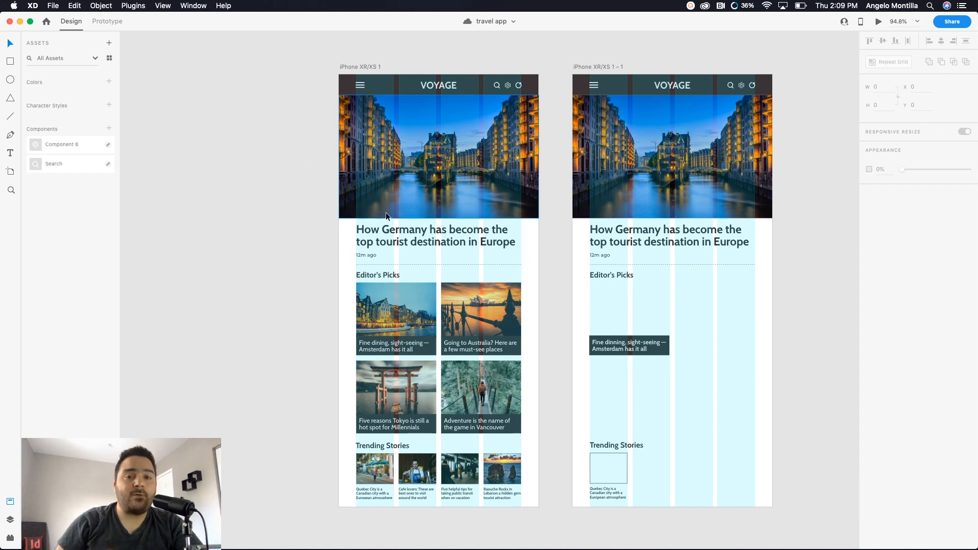
pyautogui.moveTo(353, 410)
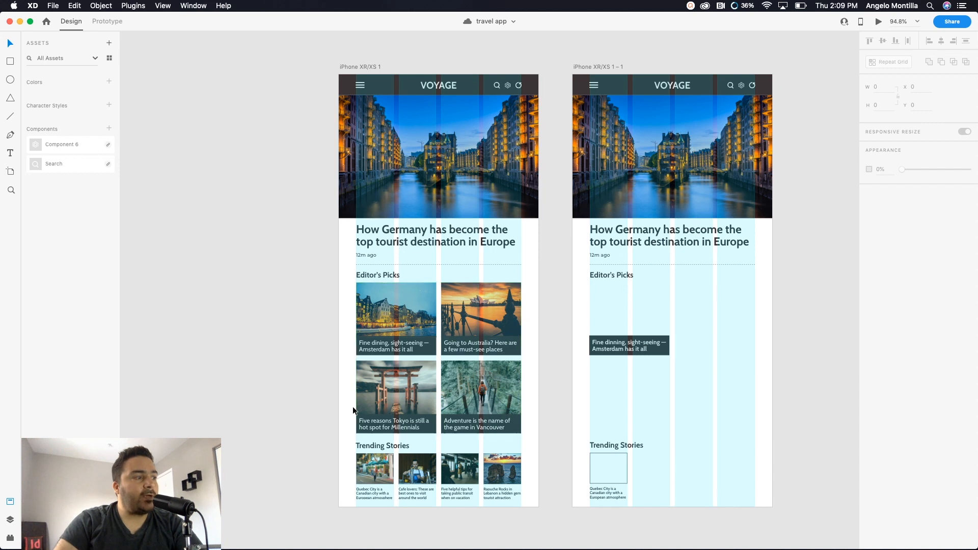
pyautogui.moveTo(399, 297)
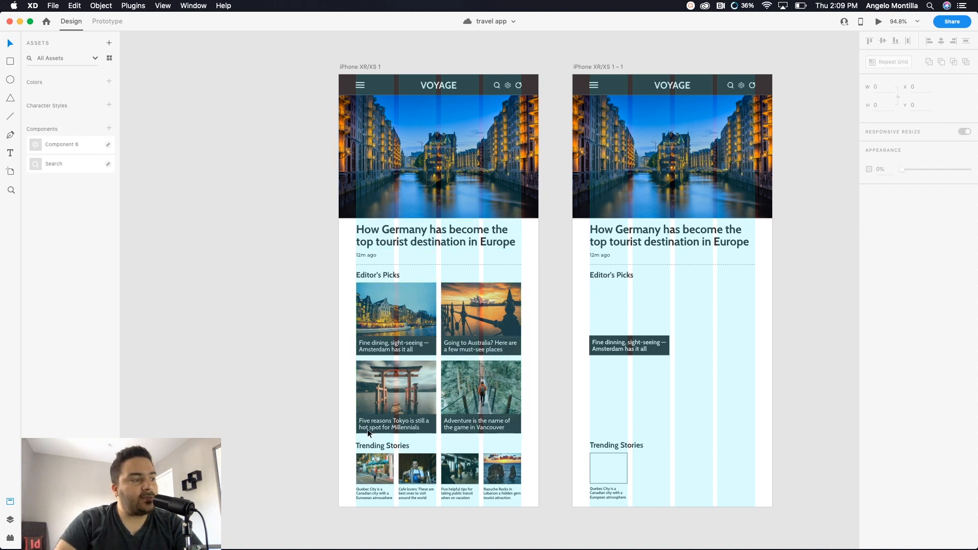
pyautogui.moveTo(423, 516)
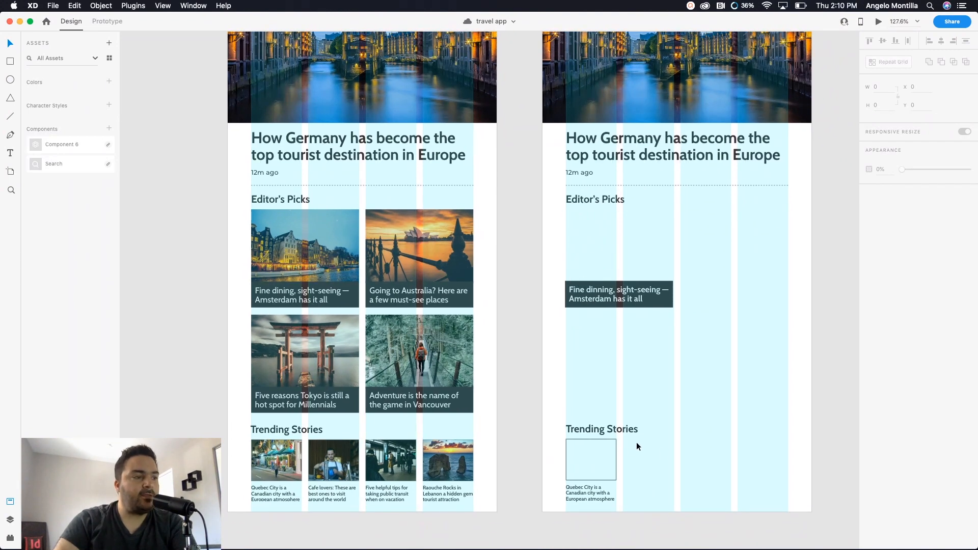
# Select the Amsterdam caption card together with its empty image placeholder
pyautogui.scroll(-3)
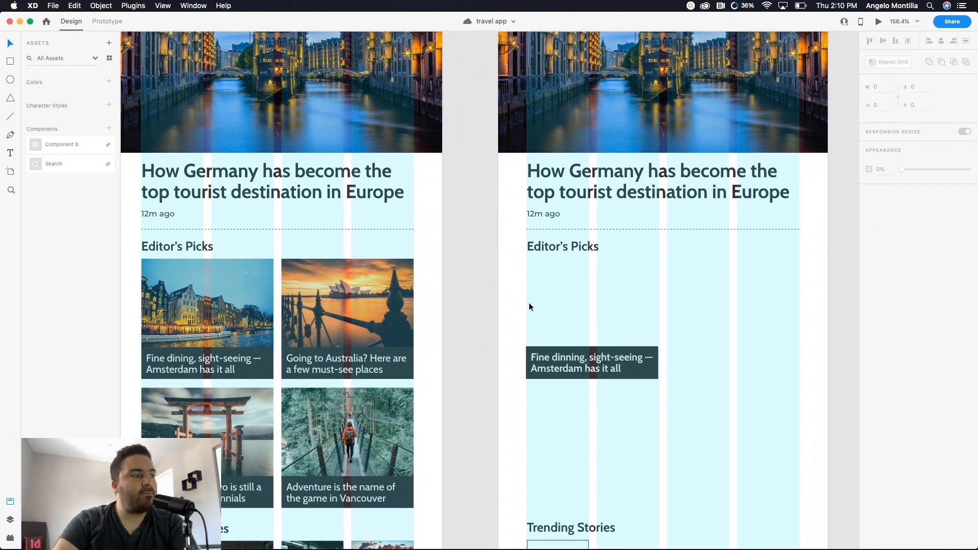
pyautogui.click(590, 362)
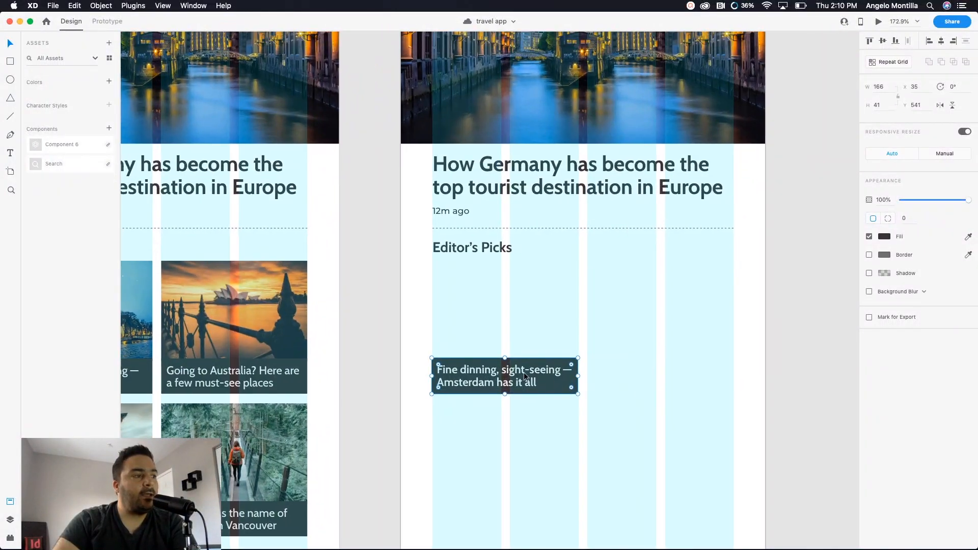
pyautogui.moveTo(16, 52)
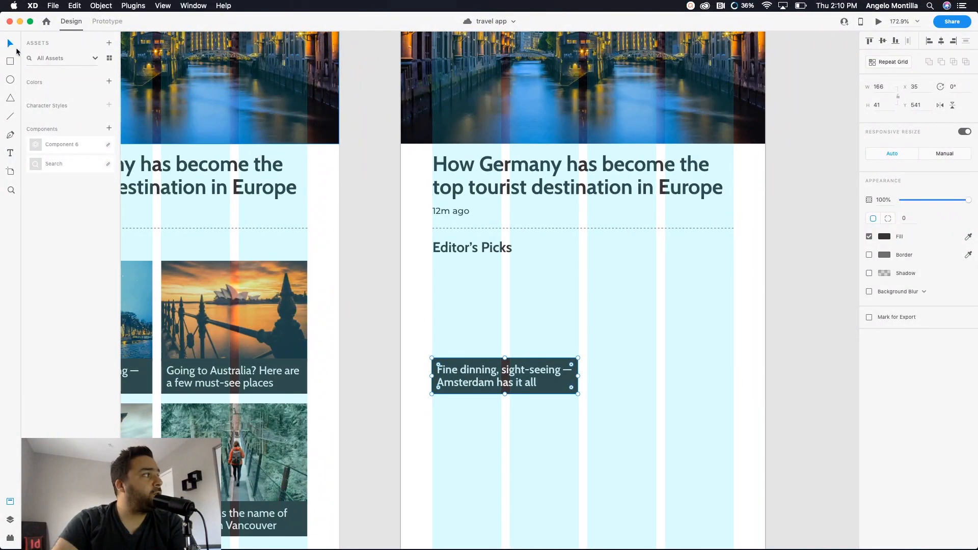
pyautogui.moveTo(420, 290)
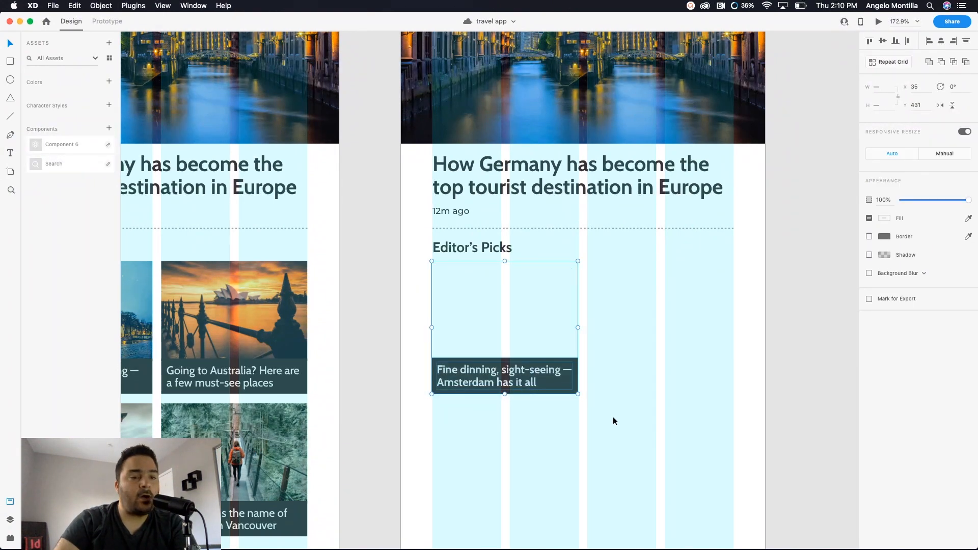
pyautogui.moveTo(580, 320)
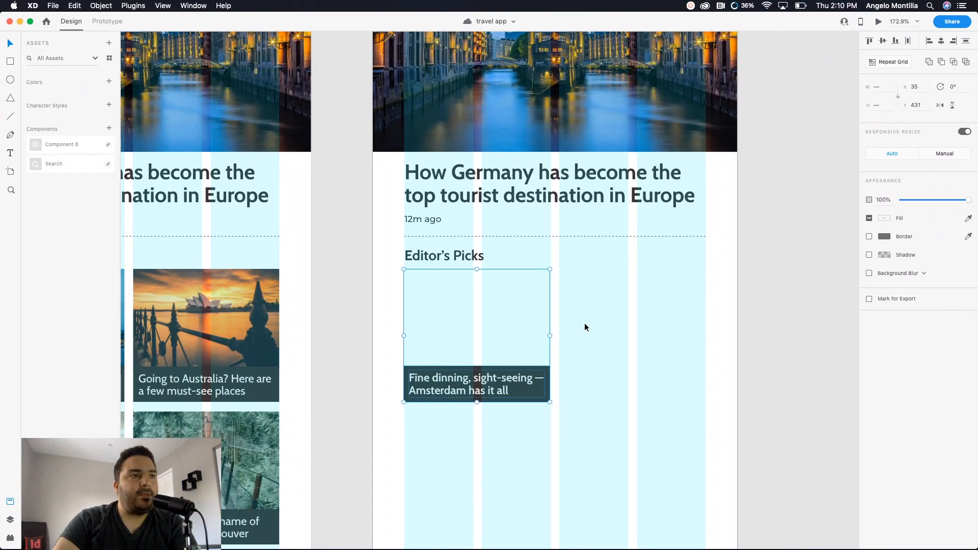
pyautogui.moveTo(902, 111)
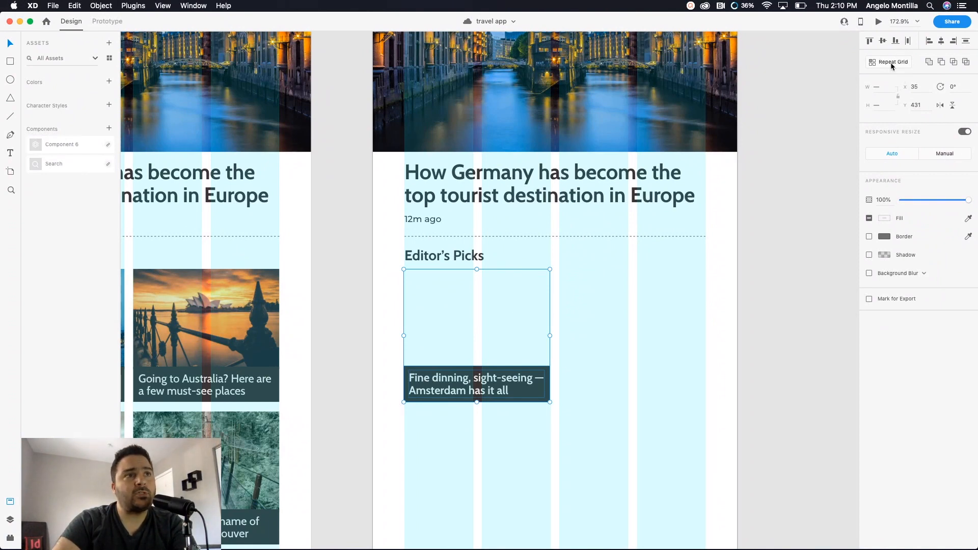
pyautogui.moveTo(893, 64)
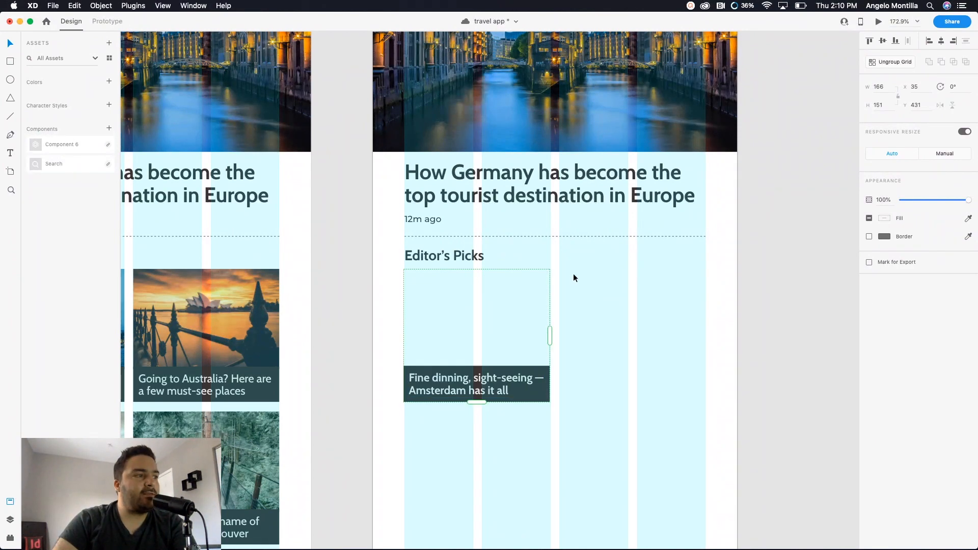
pyautogui.moveTo(490, 278)
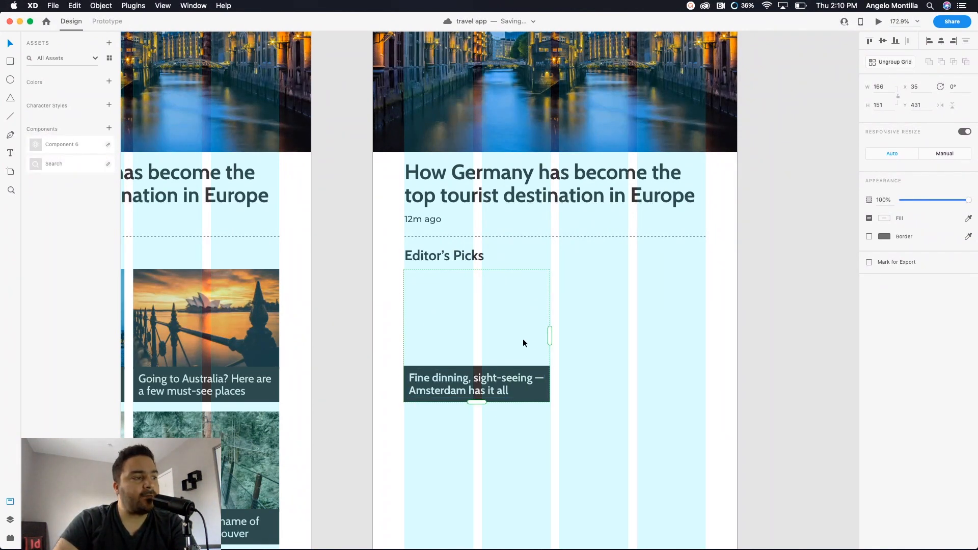
pyautogui.moveTo(544, 345)
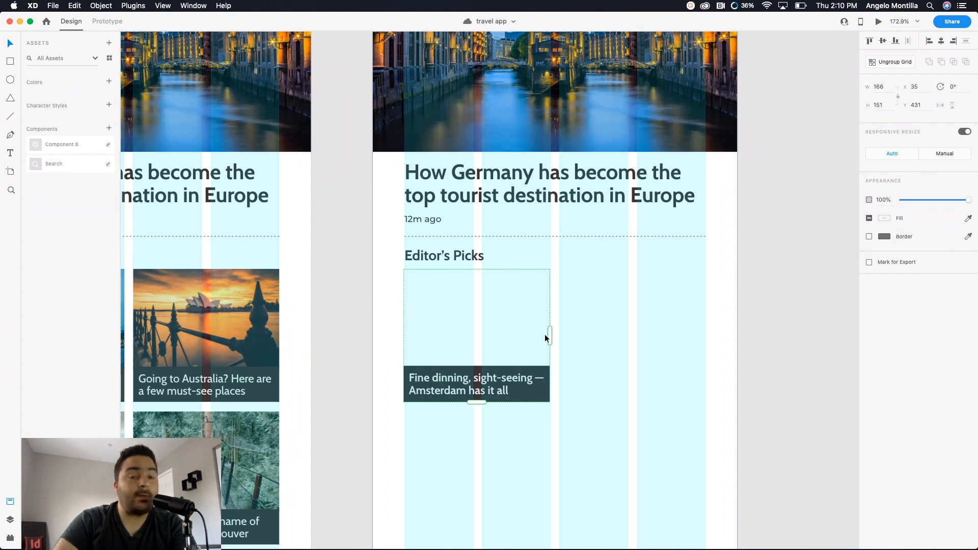
pyautogui.moveTo(554, 336)
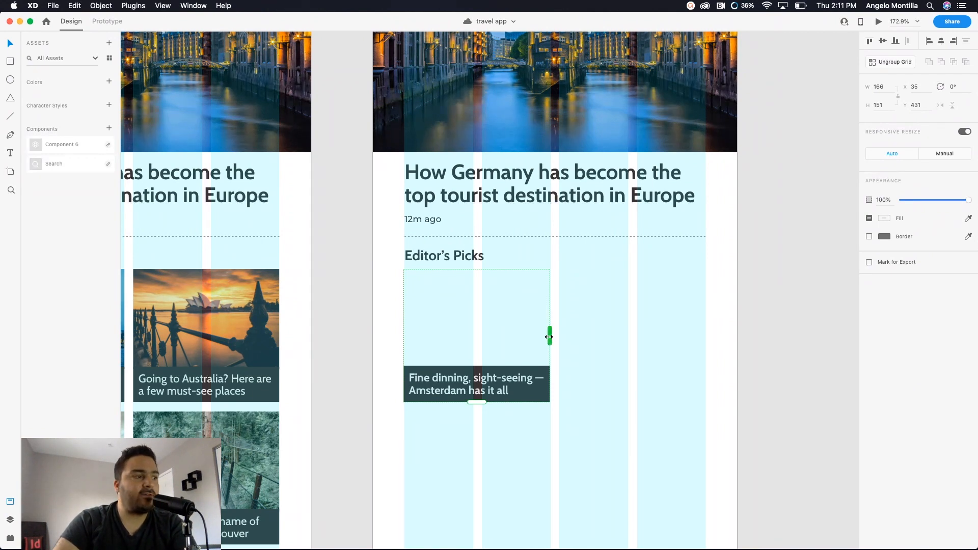
# Widen the Editor's Picks repeat grid until exactly two Amsterdam cards sit side by side
pyautogui.moveTo(549, 337); pyautogui.dragTo(649, 338)
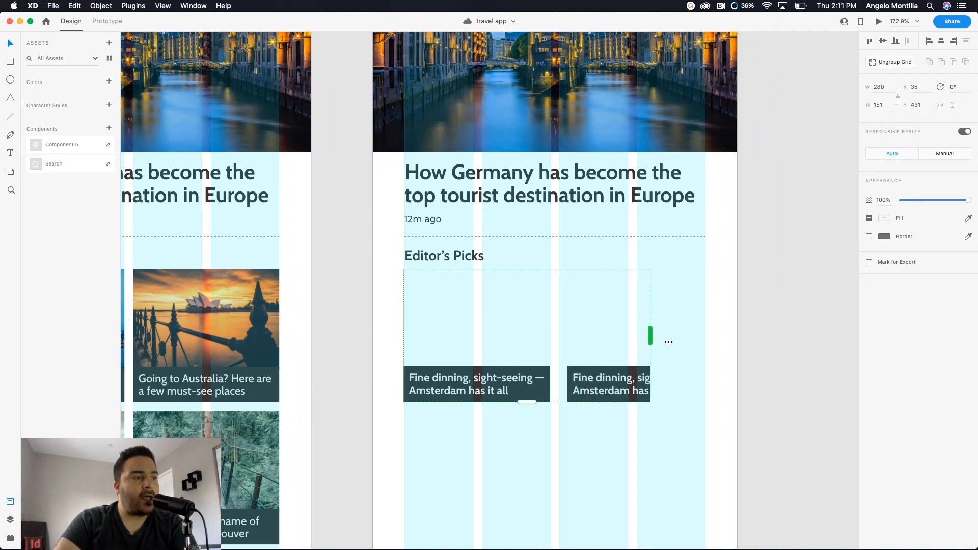
pyautogui.moveTo(649, 338); pyautogui.dragTo(723, 337)
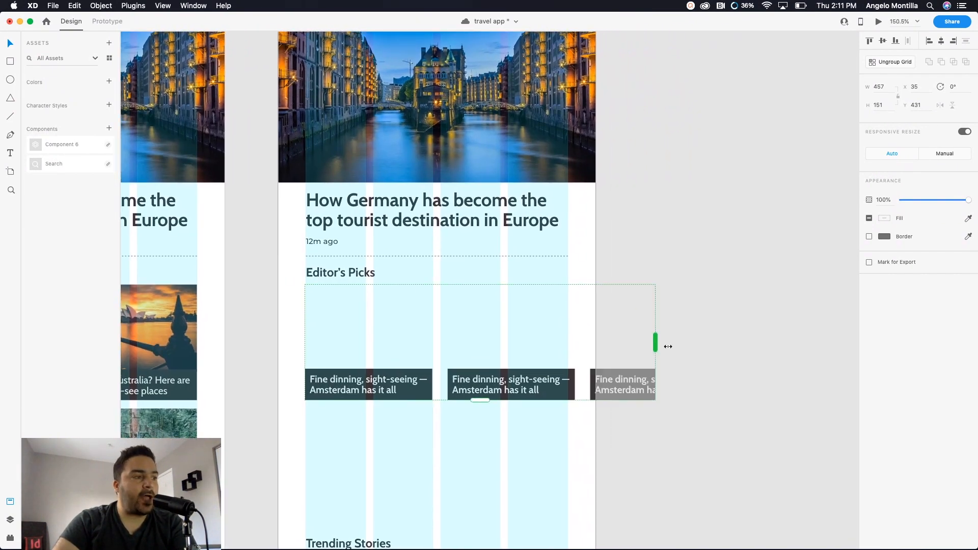
pyautogui.moveTo(655, 343); pyautogui.dragTo(667, 343)
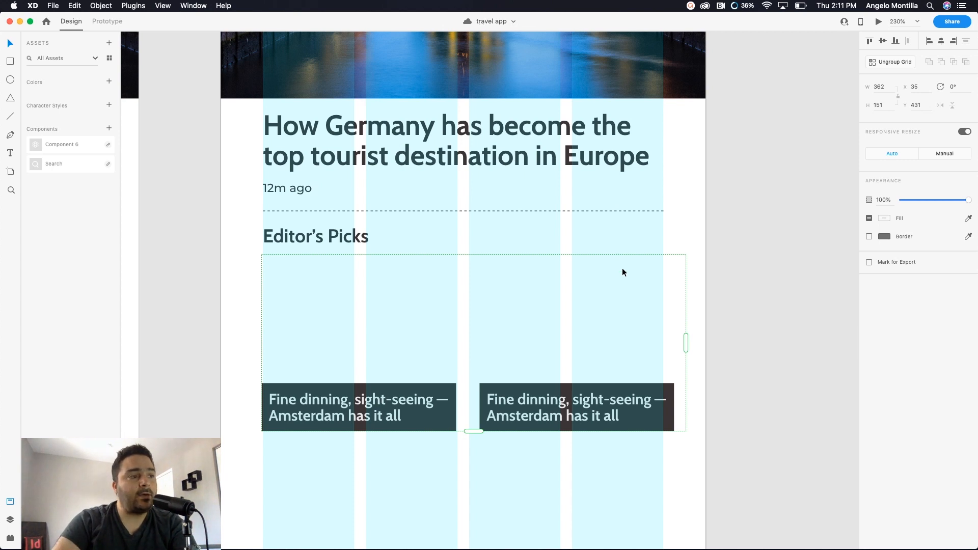
pyautogui.moveTo(483, 357)
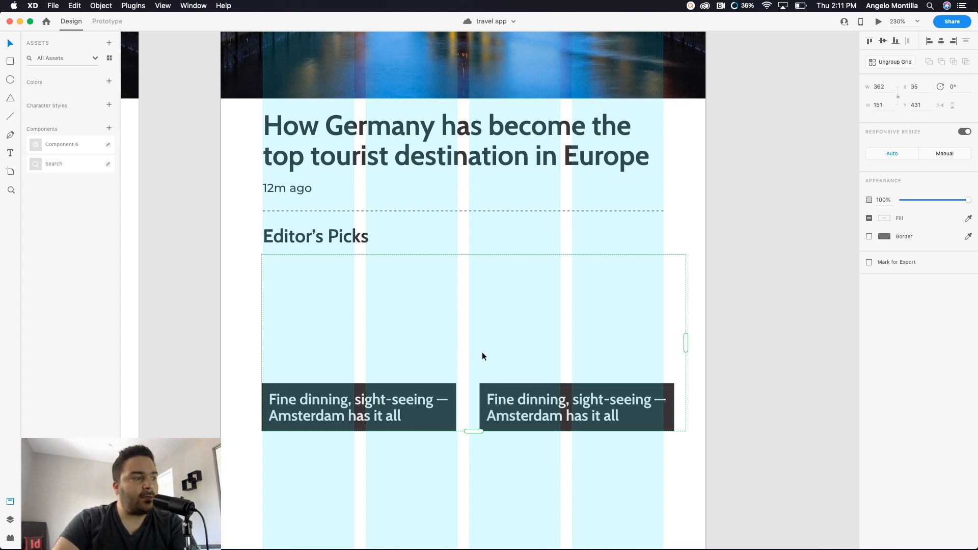
pyautogui.moveTo(485, 409)
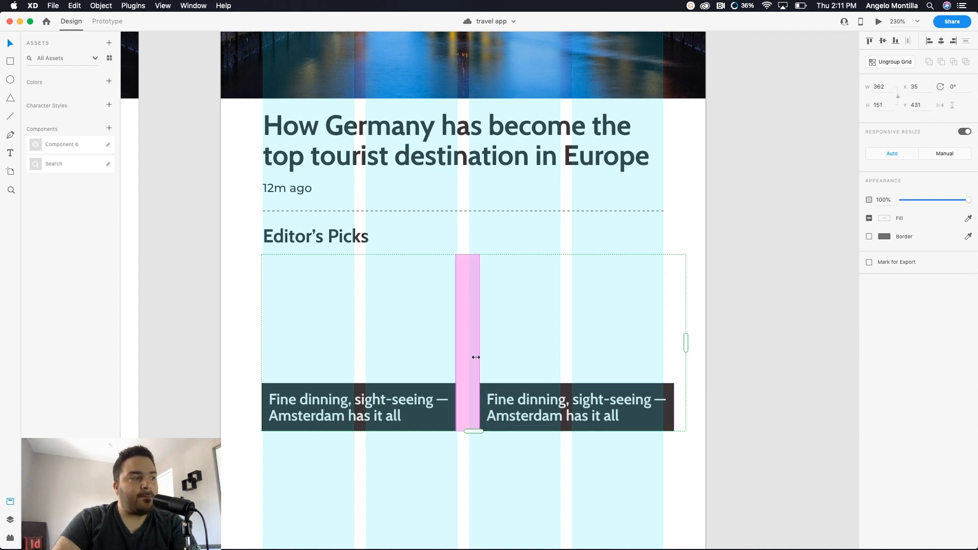
pyautogui.moveTo(468, 343)
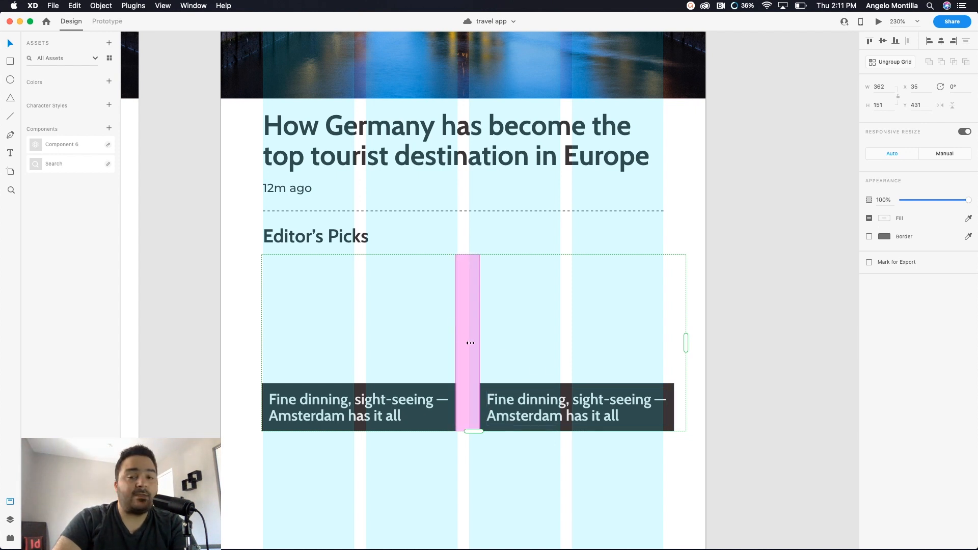
pyautogui.moveTo(469, 320)
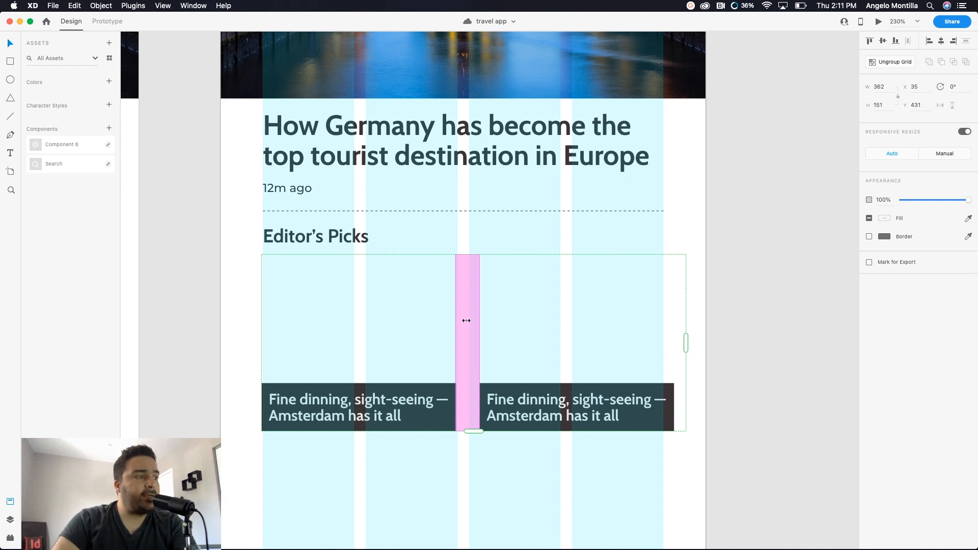
pyautogui.moveTo(466, 318)
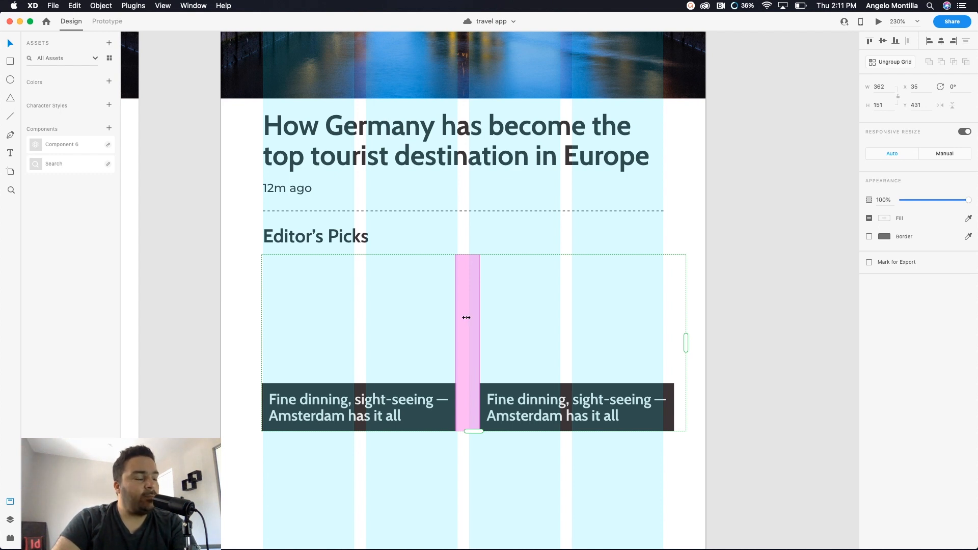
pyautogui.moveTo(469, 363)
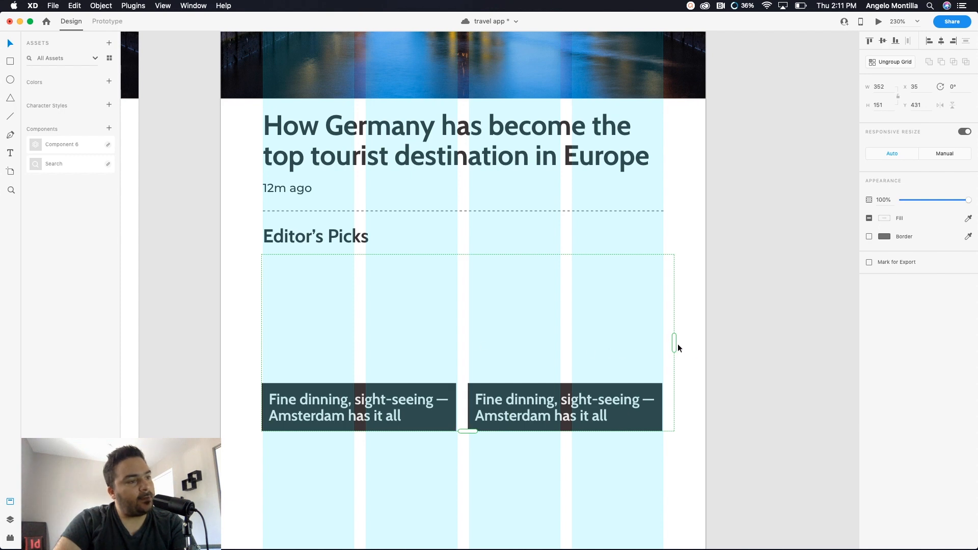
# Narrow the Editor's Picks grid slightly so both cards align with the layout columns
pyautogui.moveTo(674, 343); pyautogui.dragTo(663, 350)
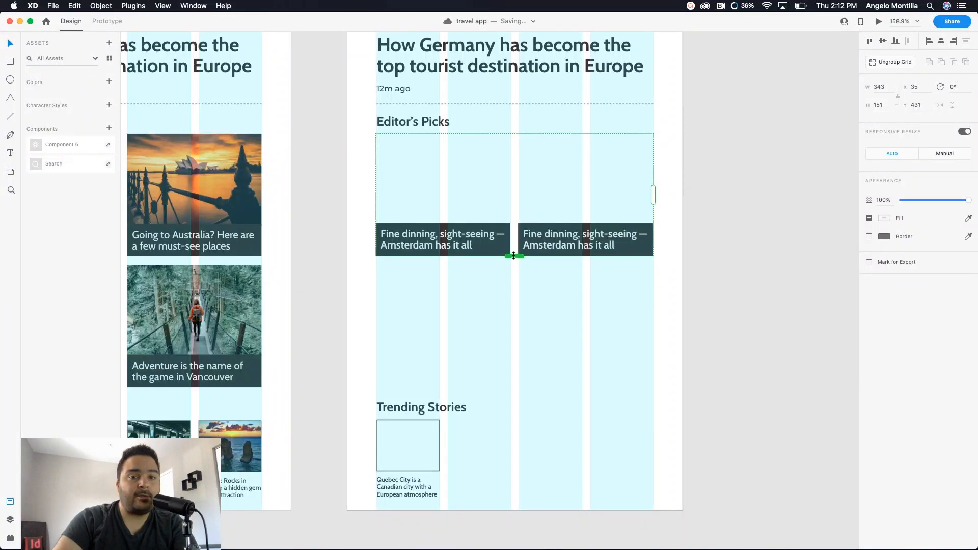
# Extend the Editor's Picks grid downward to add a second row of cards above Trending Stories
pyautogui.moveTo(513, 255); pyautogui.dragTo(516, 302)
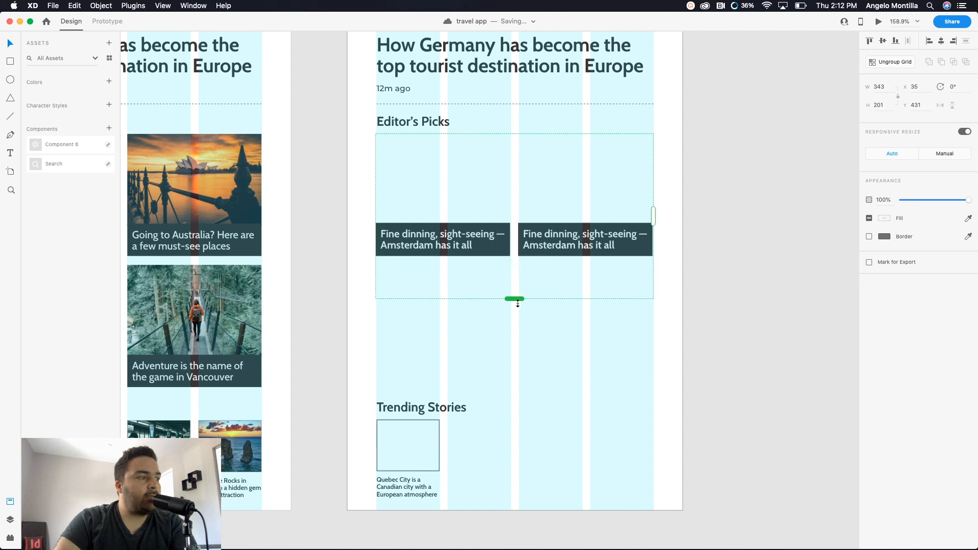
pyautogui.moveTo(514, 299); pyautogui.dragTo(518, 396)
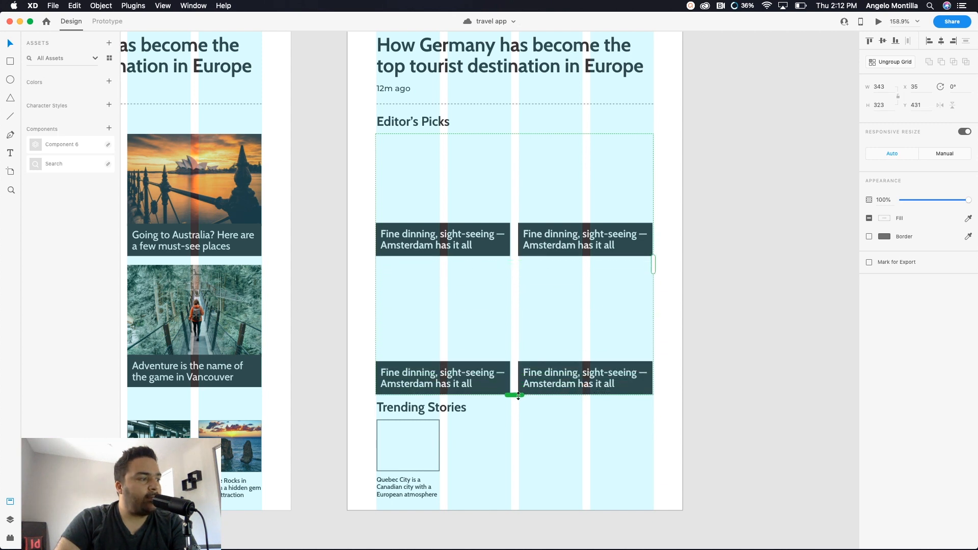
pyautogui.moveTo(517, 397); pyautogui.dragTo(519, 393)
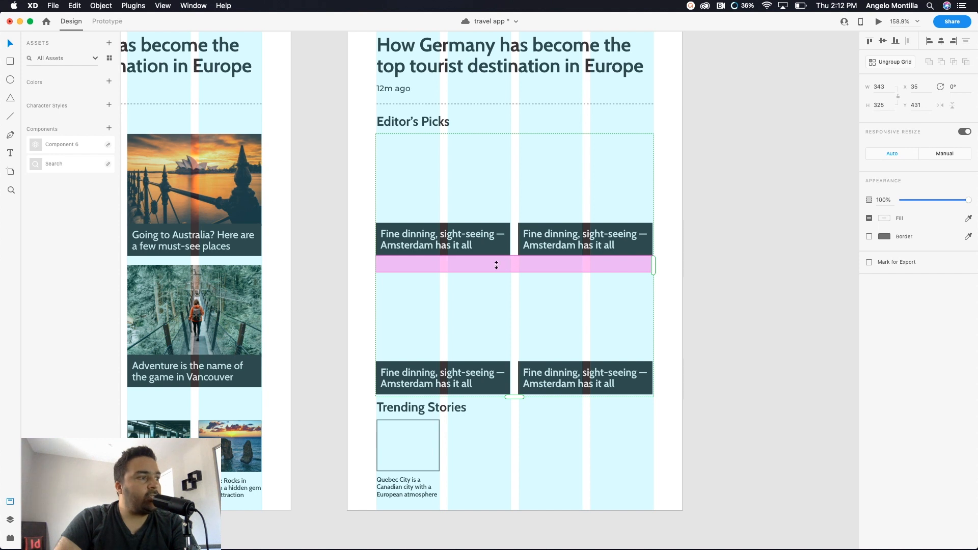
pyautogui.moveTo(567, 269)
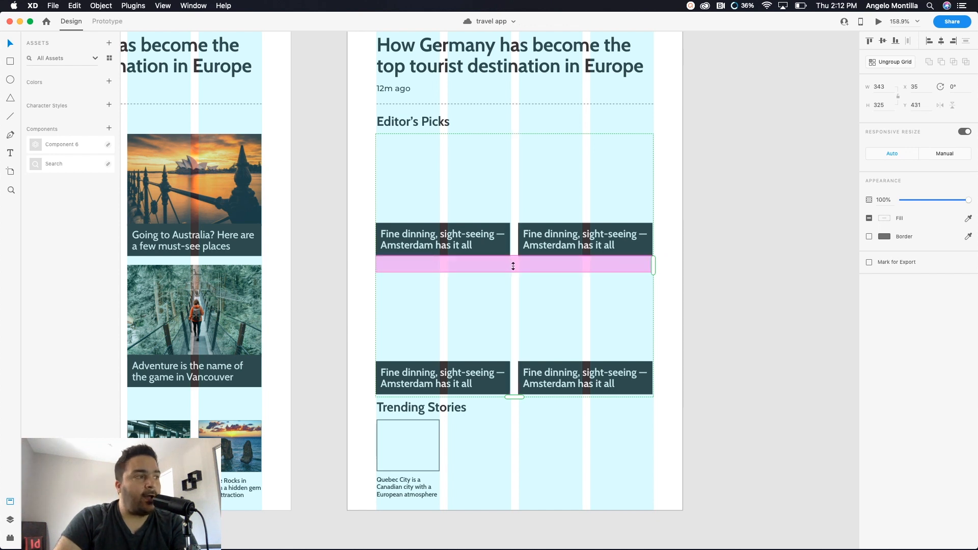
# Reduce the vertical gap between the two card rows using the row-spacing handle
pyautogui.moveTo(513, 266); pyautogui.dragTo(513, 261)
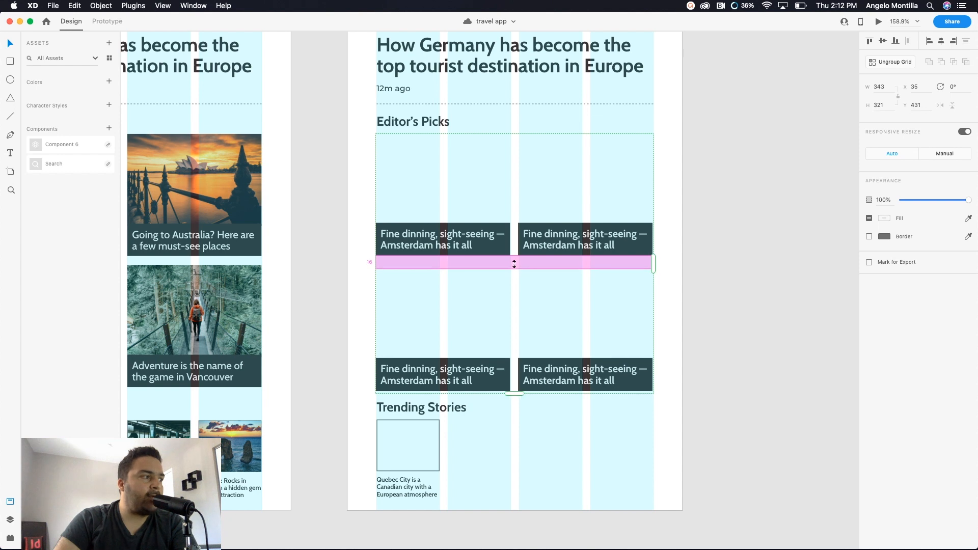
pyautogui.moveTo(514, 263); pyautogui.dragTo(514, 258)
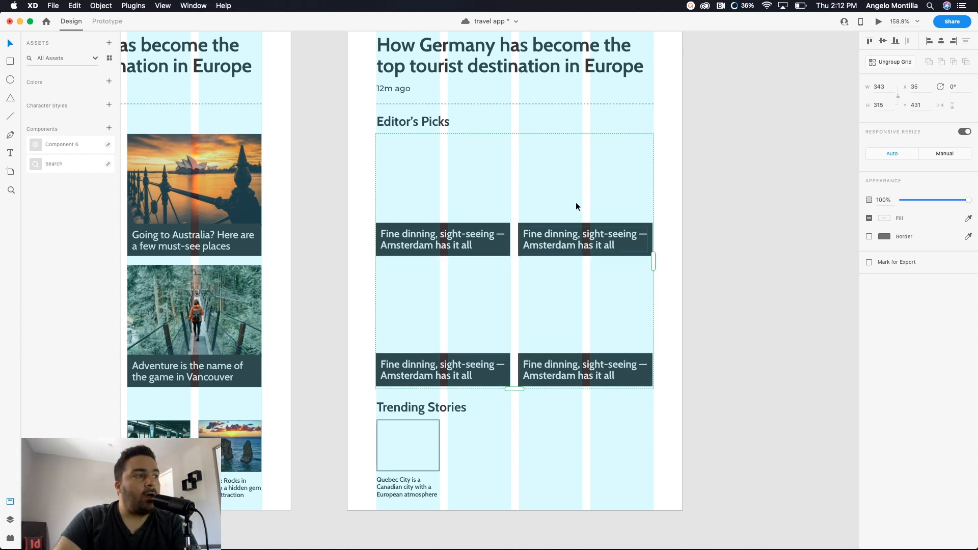
pyautogui.click(590, 337)
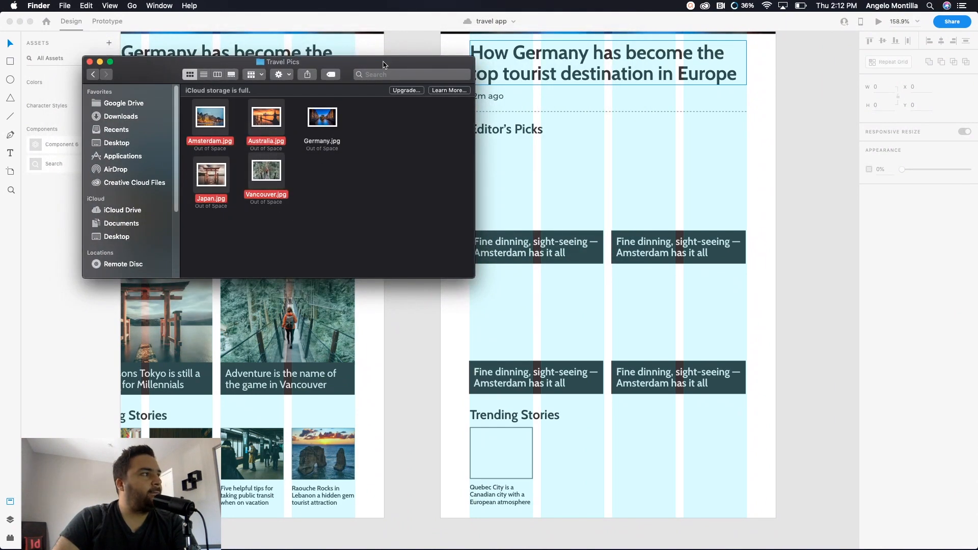
# Drop the Amsterdam, Australia, Japan and Vancouver JPGs from Travel Pics onto the grid's image placeholder
pyautogui.moveTo(284, 62); pyautogui.dragTo(240, 62)
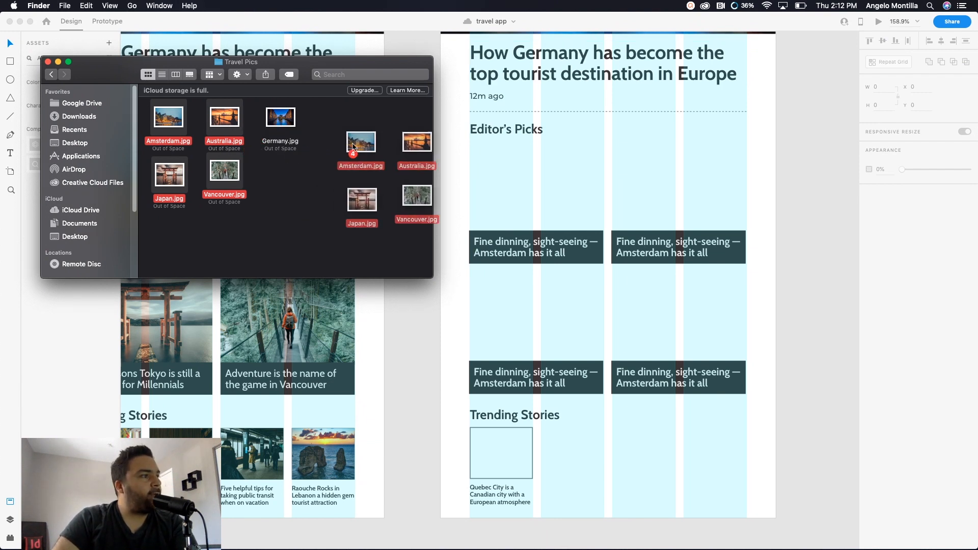
pyautogui.moveTo(361, 143); pyautogui.dragTo(480, 181)
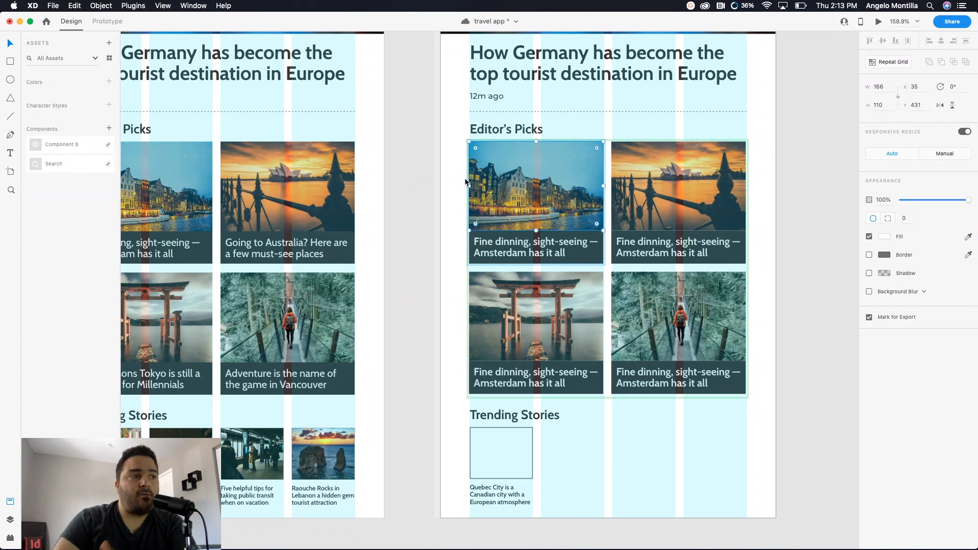
pyautogui.moveTo(685, 200)
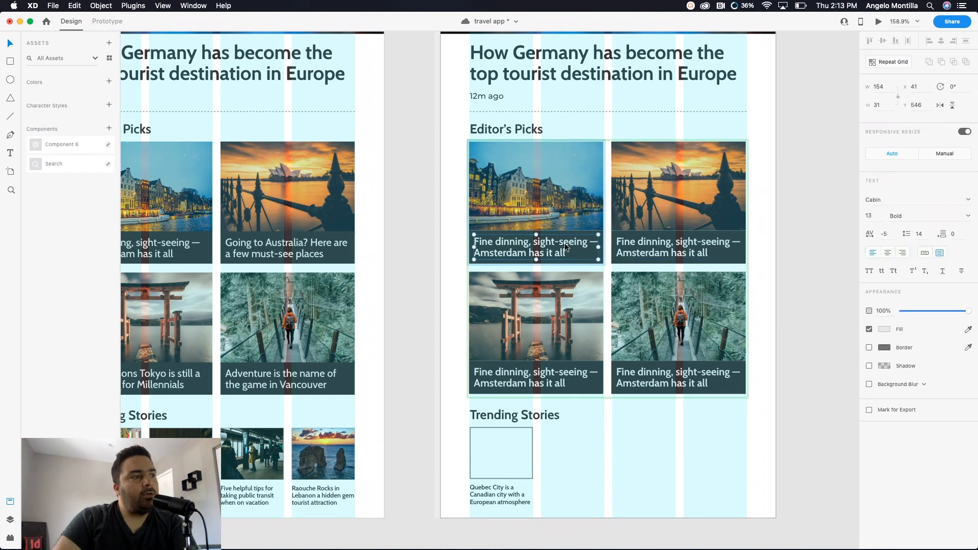
pyautogui.doubleClick(556, 253)
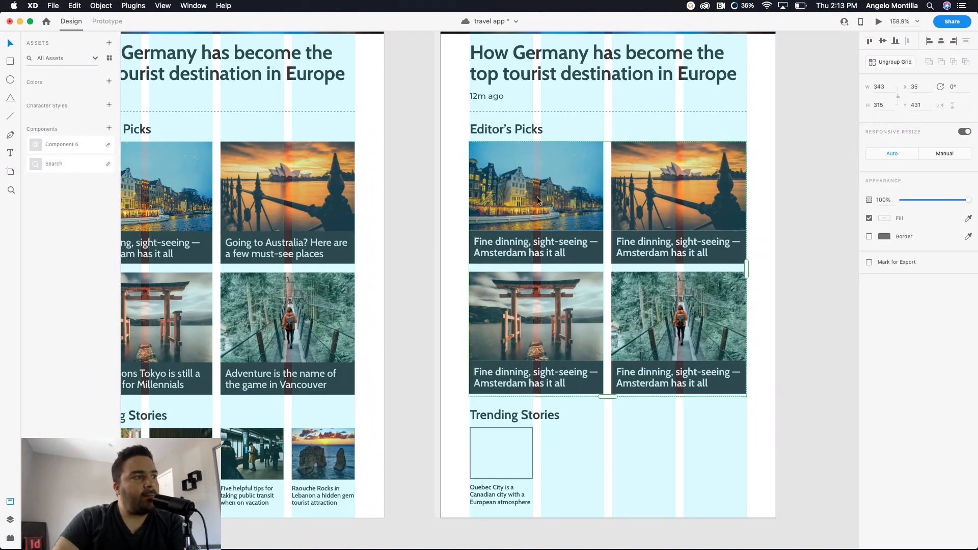
pyautogui.click(536, 201)
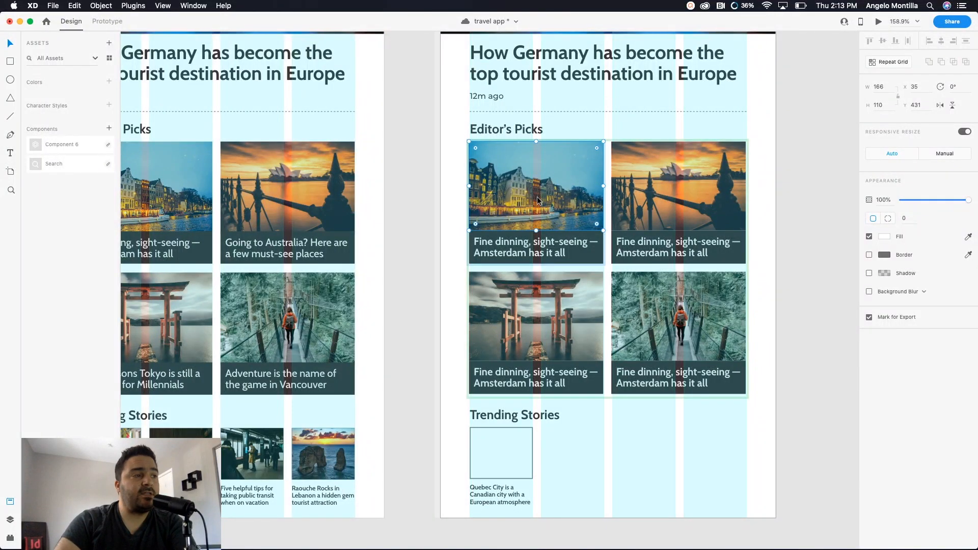
pyautogui.moveTo(601, 234)
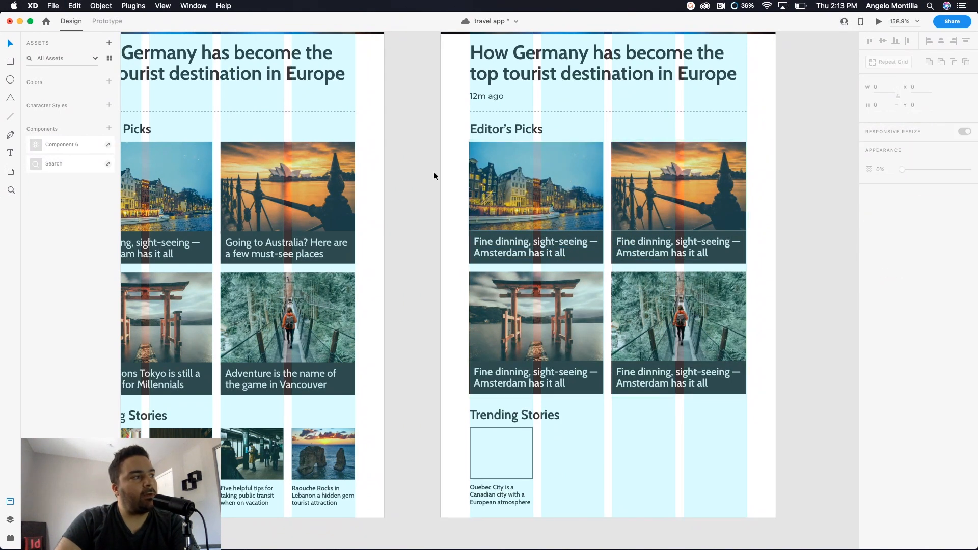
pyautogui.click(536, 185)
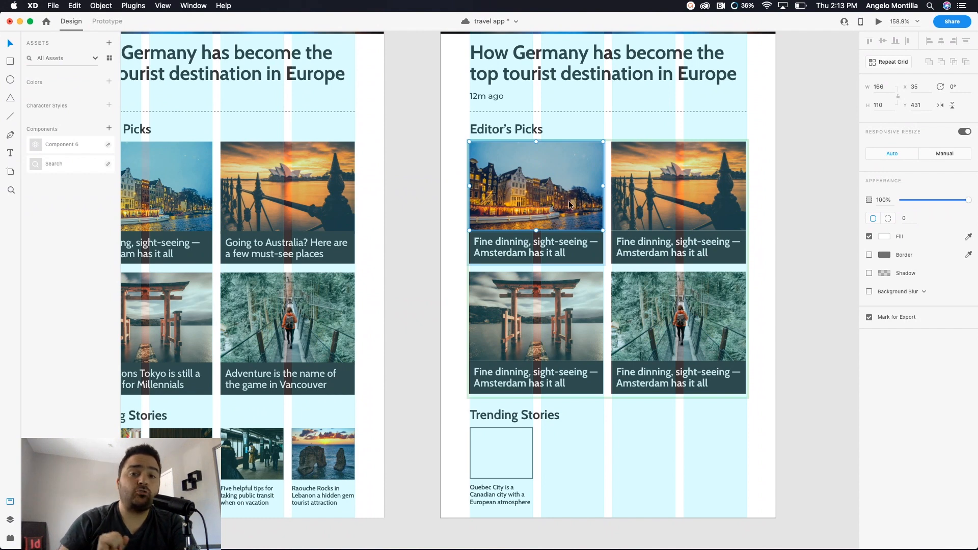
pyautogui.moveTo(603, 224)
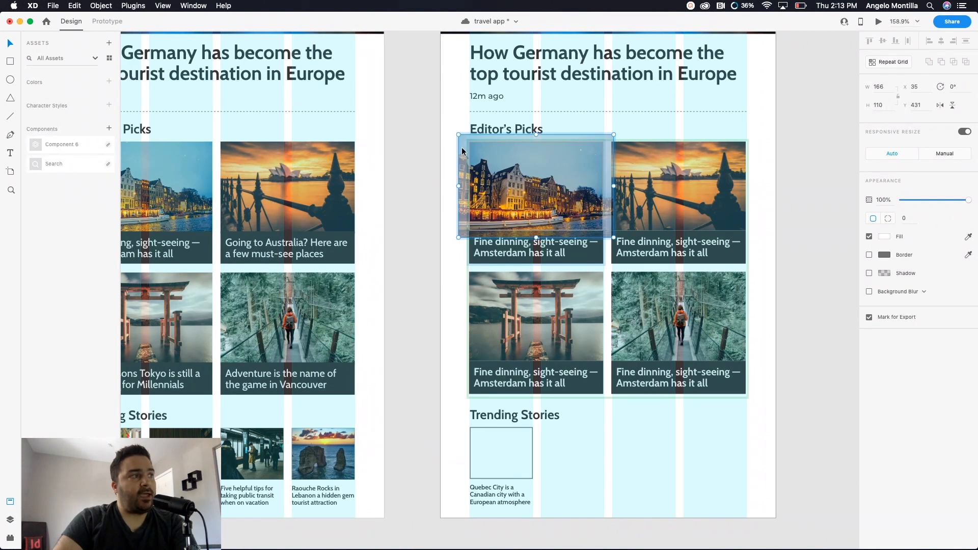
pyautogui.moveTo(601, 188)
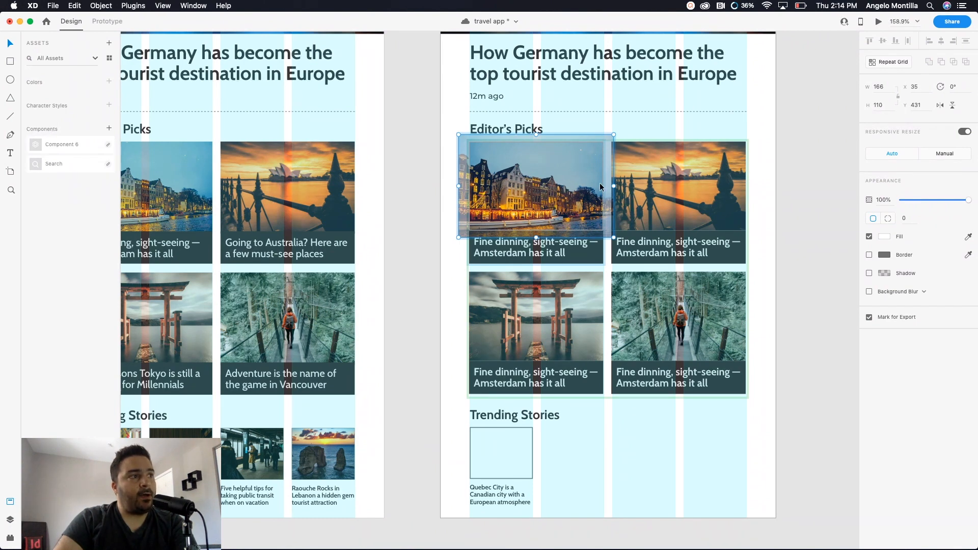
pyautogui.moveTo(774, 234)
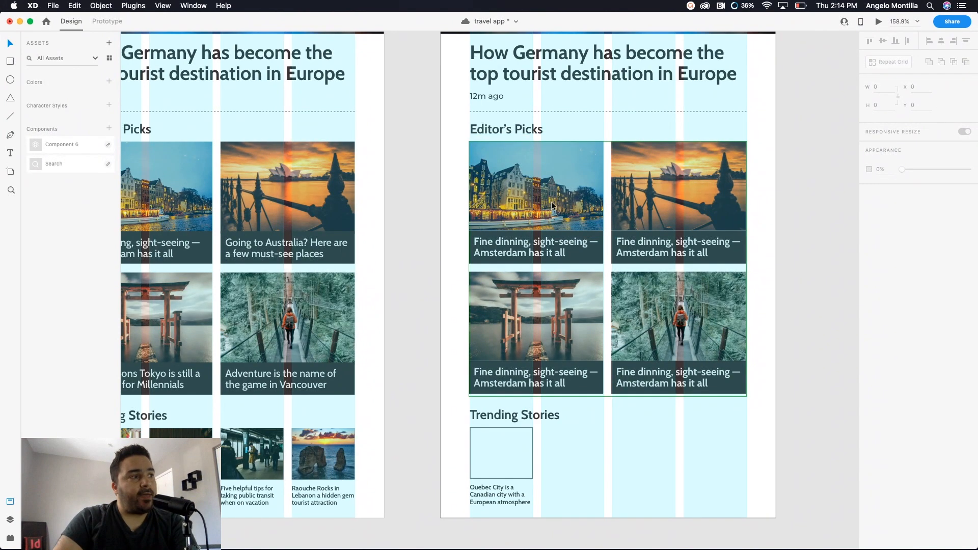
pyautogui.moveTo(615, 185)
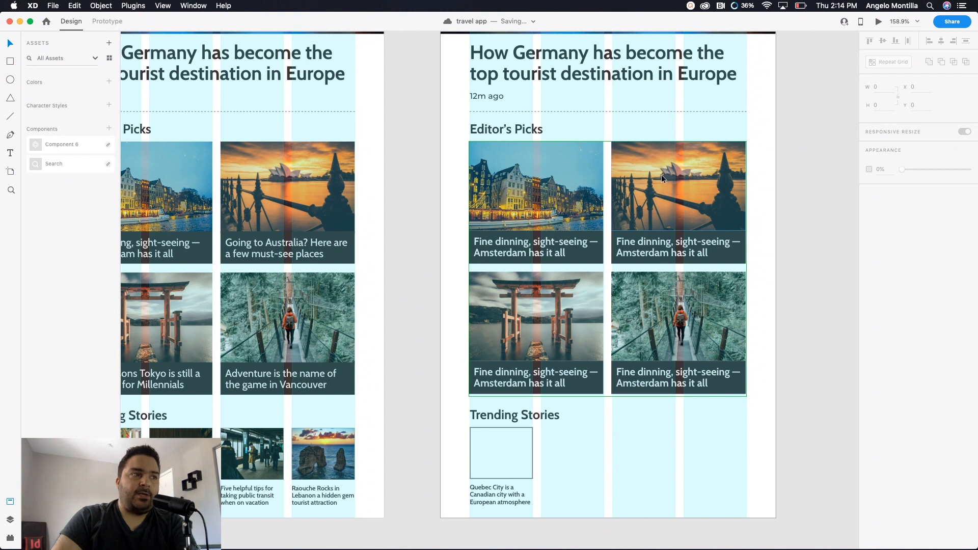
pyautogui.click(679, 202)
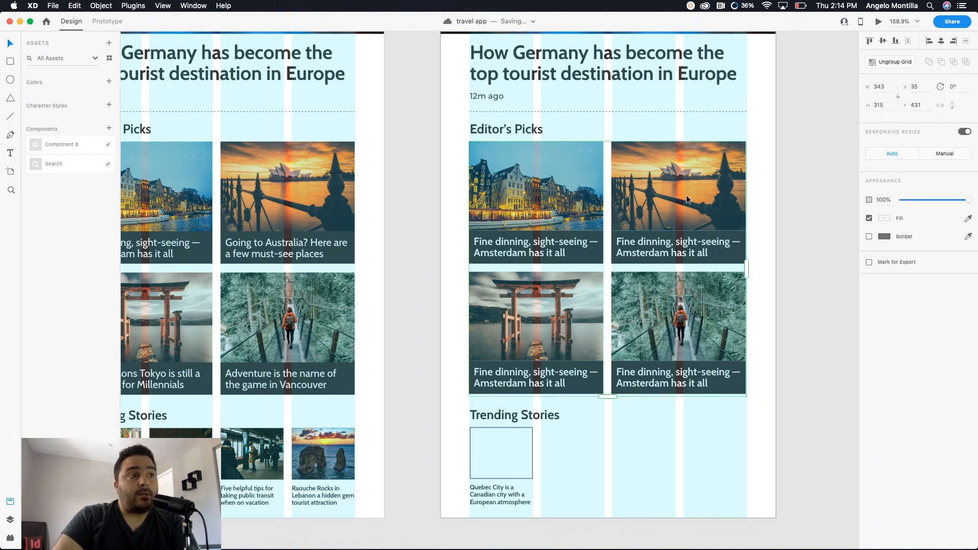
pyautogui.click(679, 192)
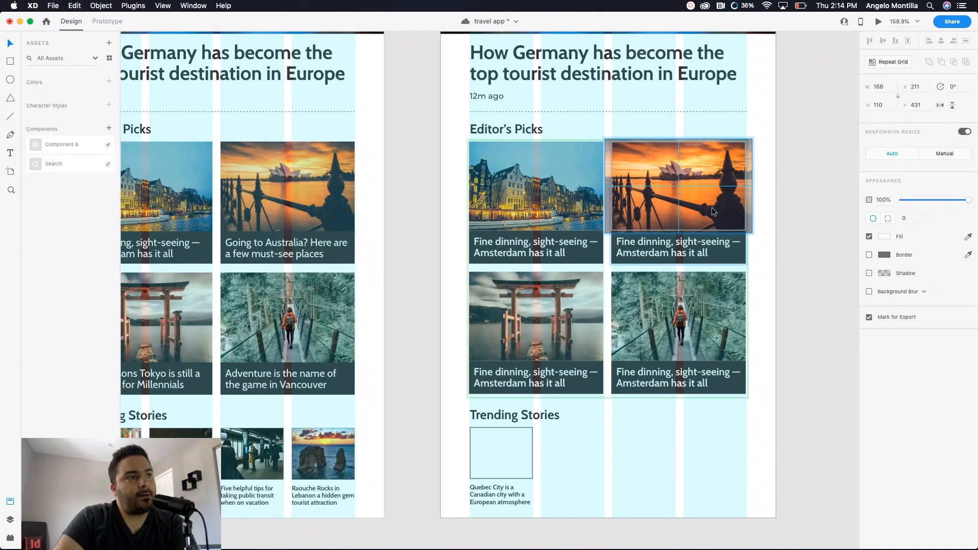
pyautogui.click(577, 337)
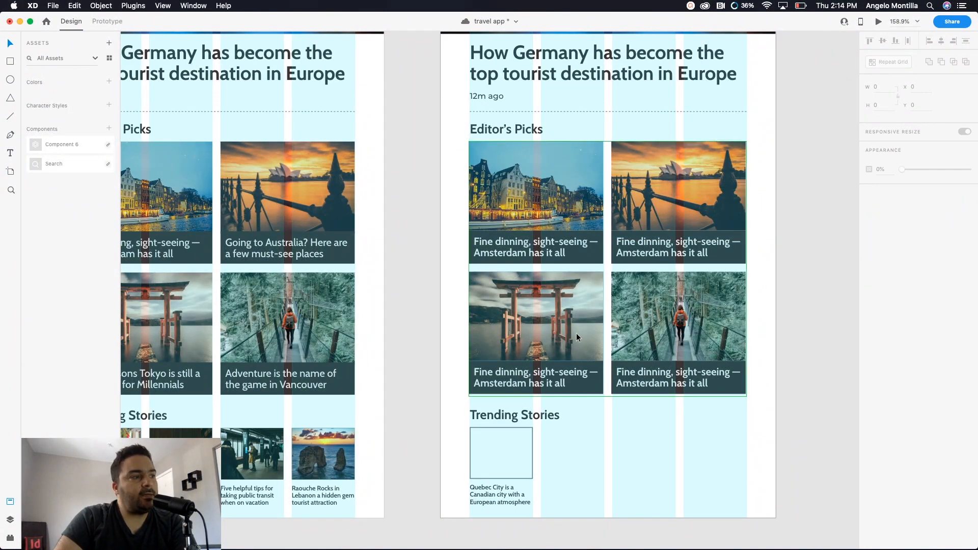
pyautogui.click(683, 325)
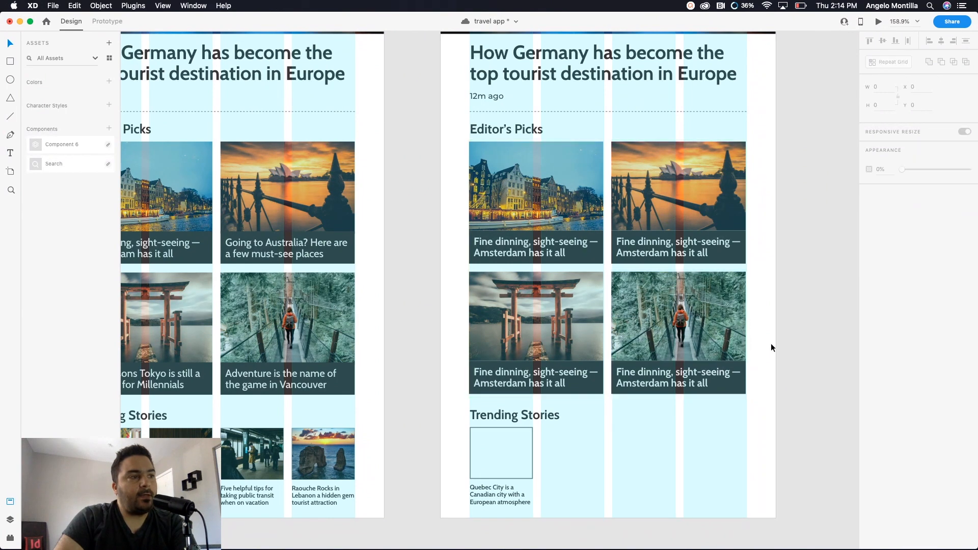
pyautogui.click(488, 199)
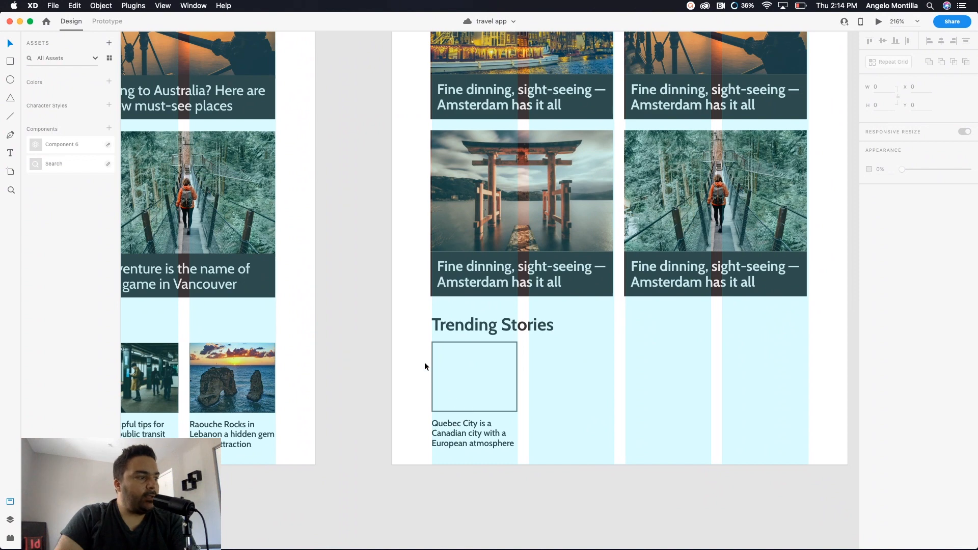
# Turn the Trending Stories card into a repeat grid of four Quebec City cards in one row
pyautogui.click(474, 377)
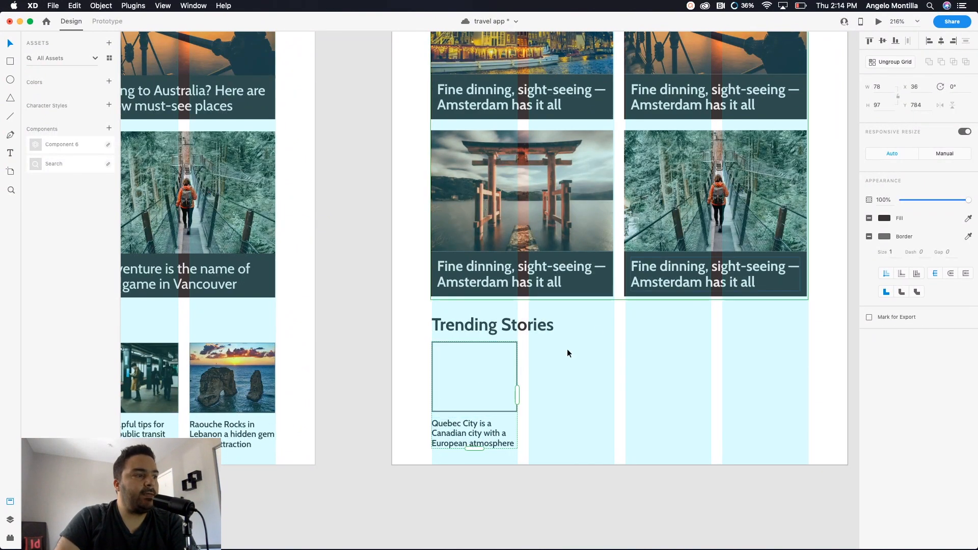
pyautogui.moveTo(517, 396); pyautogui.dragTo(699, 396)
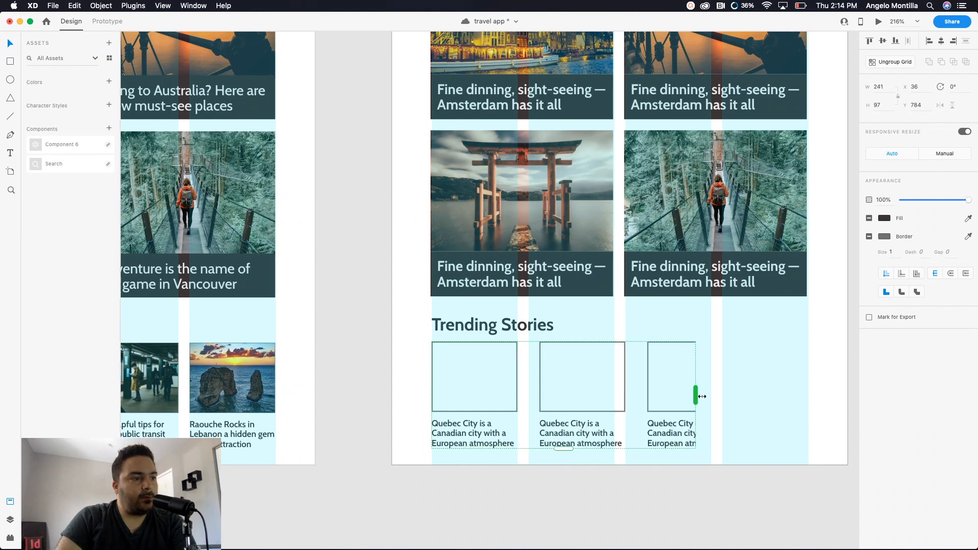
pyautogui.moveTo(694, 396); pyautogui.dragTo(838, 399)
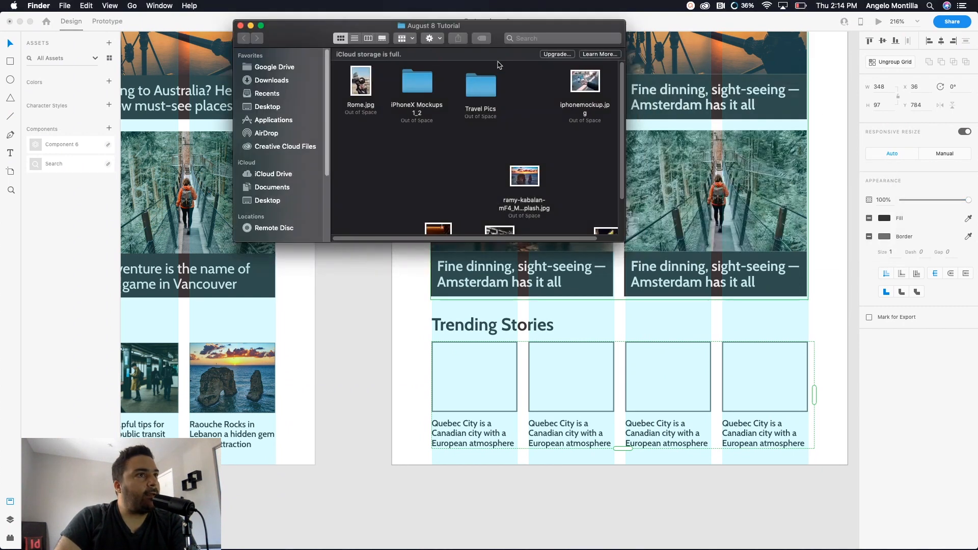
# Move the August 8 Tutorial Finder window to the left, revealing Rome.jpg and Travel Pics
pyautogui.moveTo(430, 26); pyautogui.dragTo(338, 26)
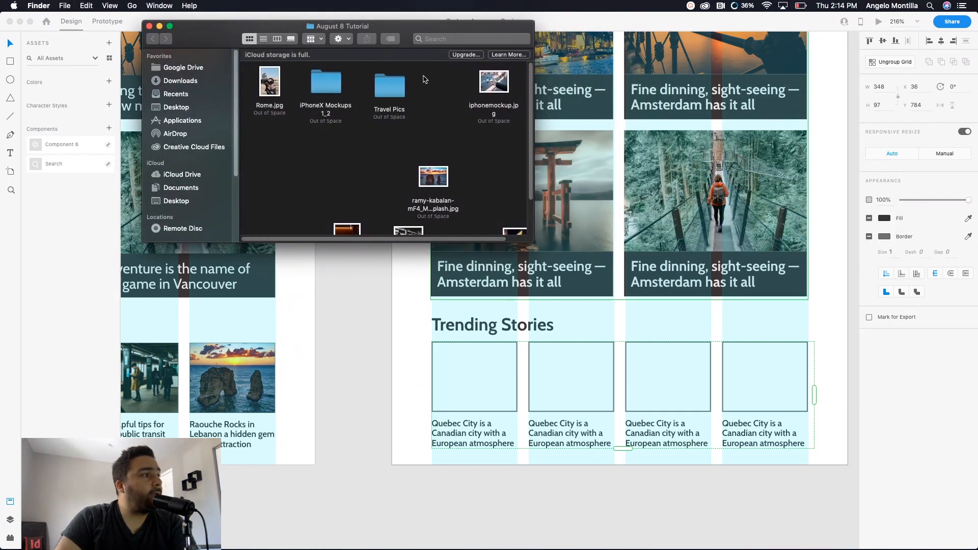